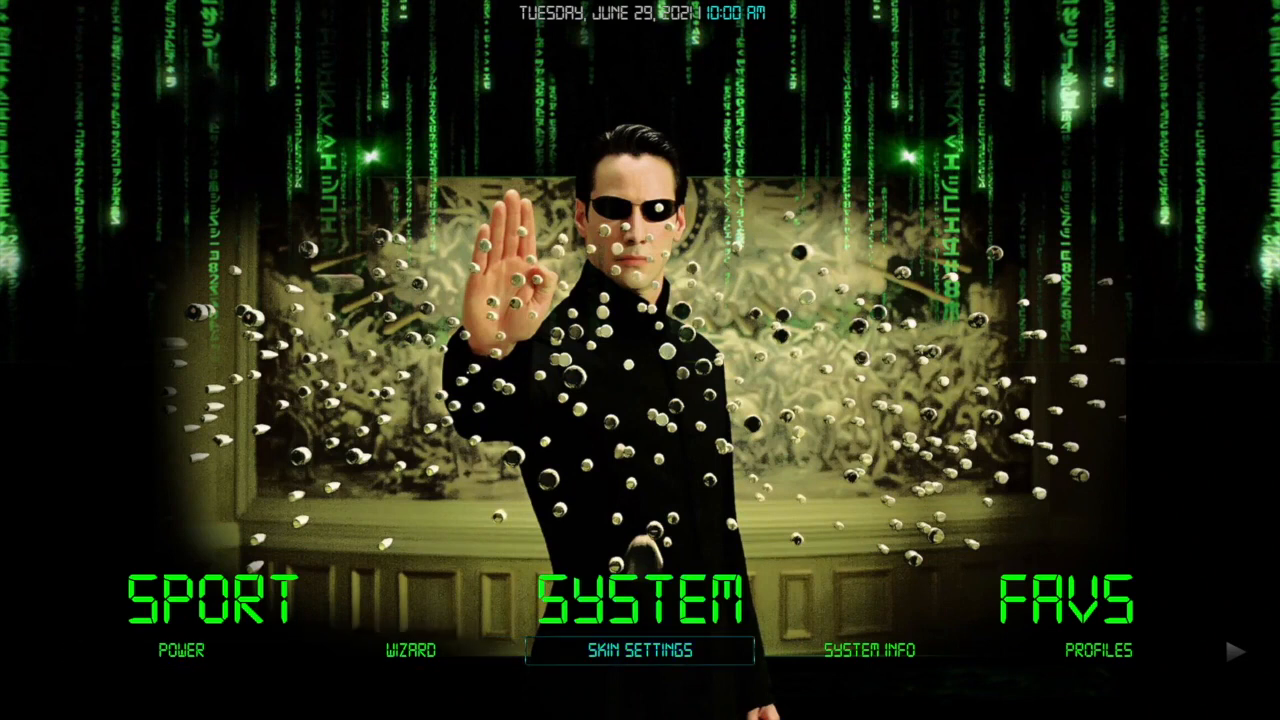
# Get into Skin Settings and its Extras section after a detour to the home screen.
pyautogui.click(636, 650)
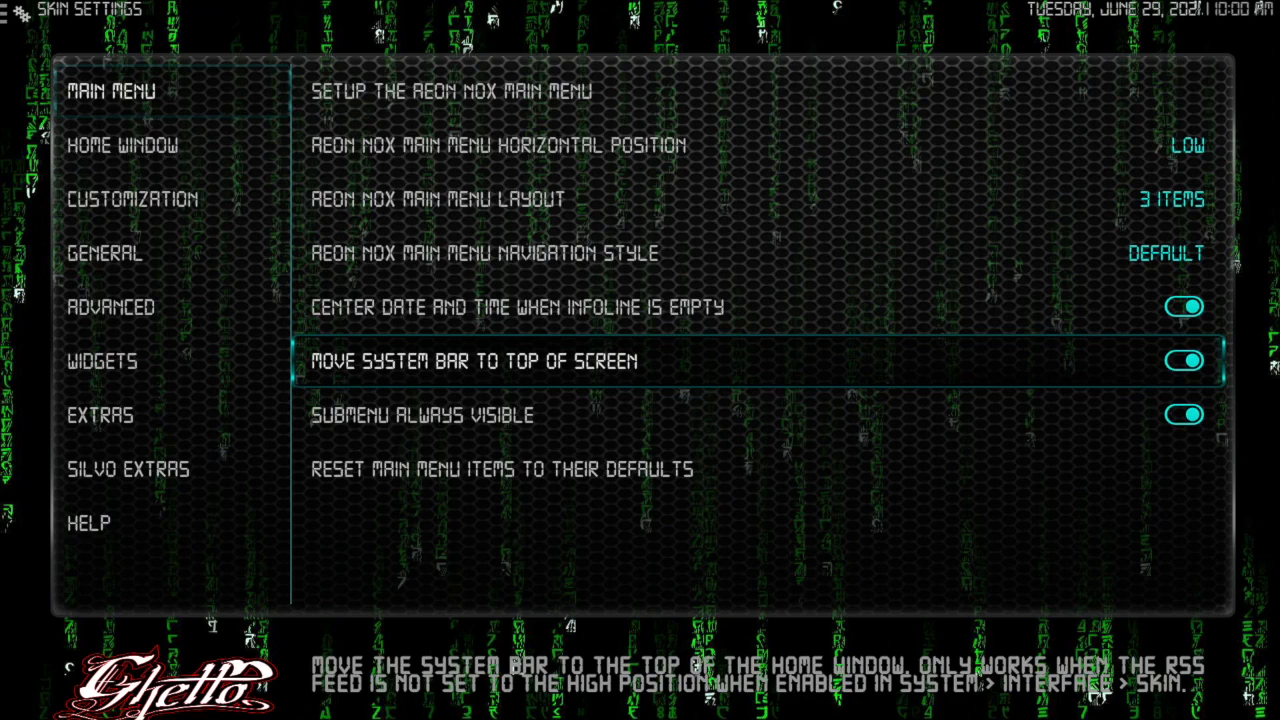
pyautogui.click(1184, 414)
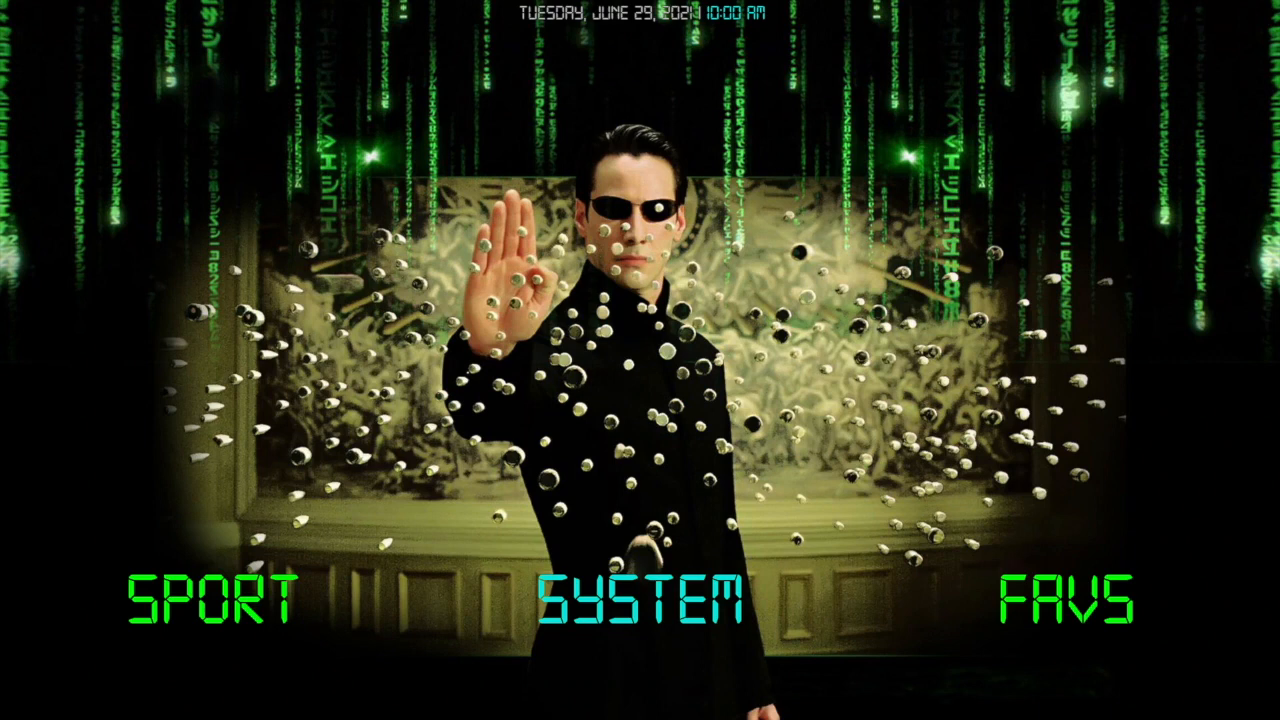
pyautogui.click(640, 600)
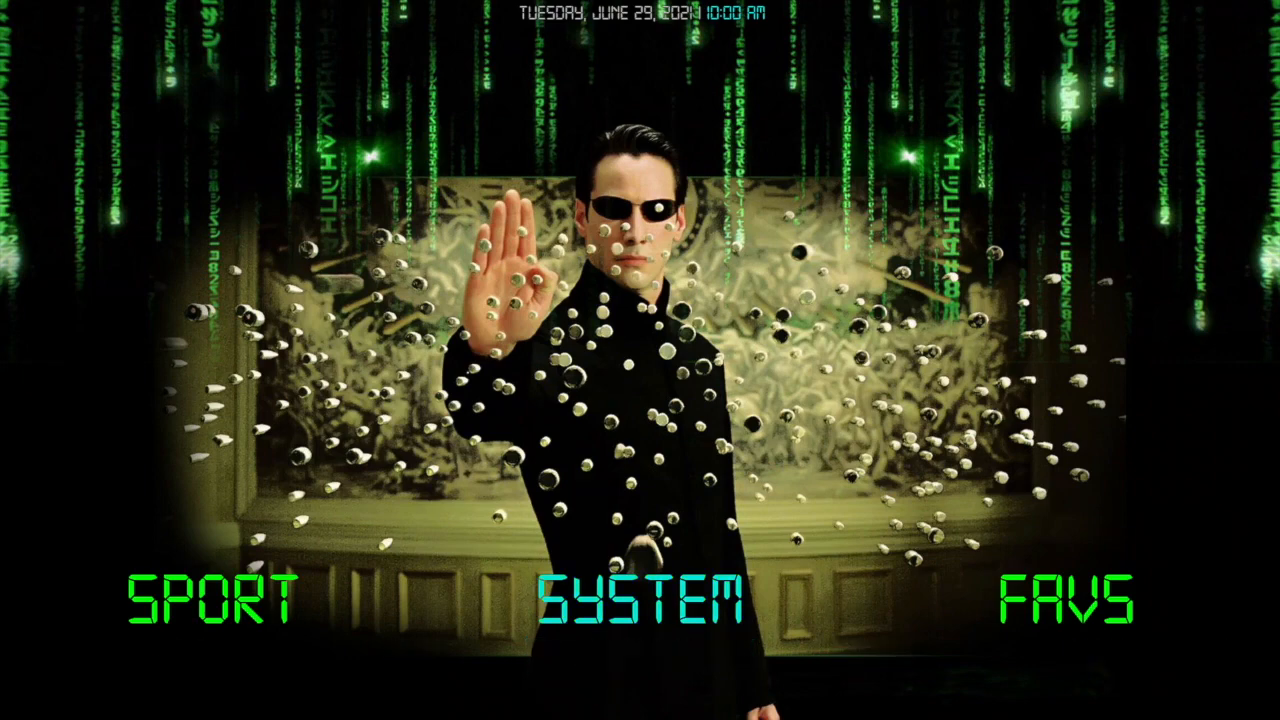
pyautogui.click(640, 600)
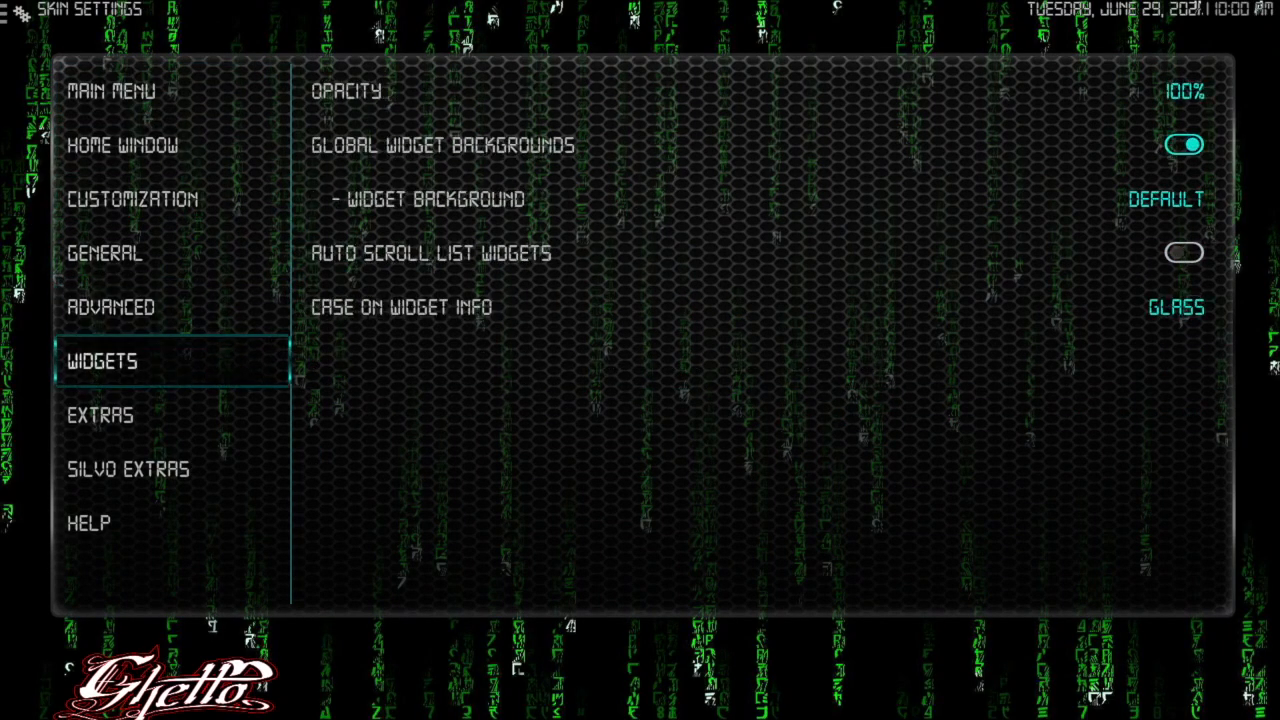
pyautogui.click(100, 414)
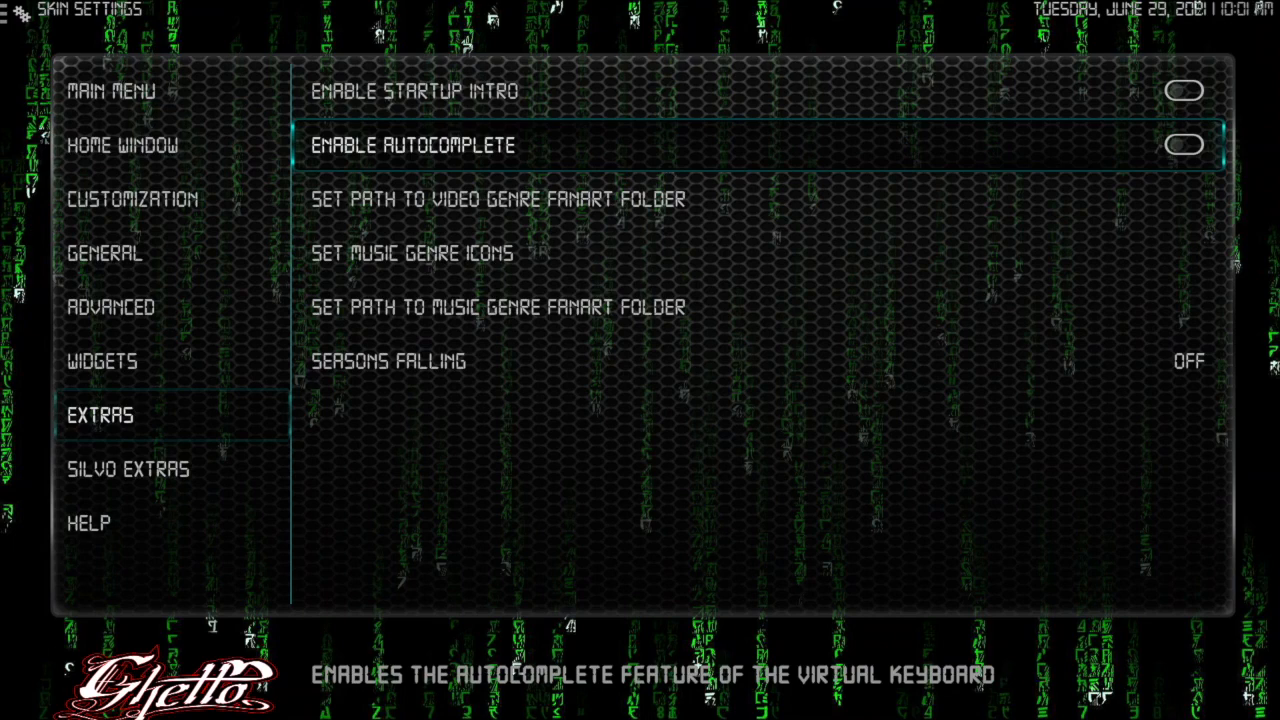
# Turn on virtual-keyboard autocomplete and agree to install the required Autocompletion add-on.
pyautogui.click(1184, 144)
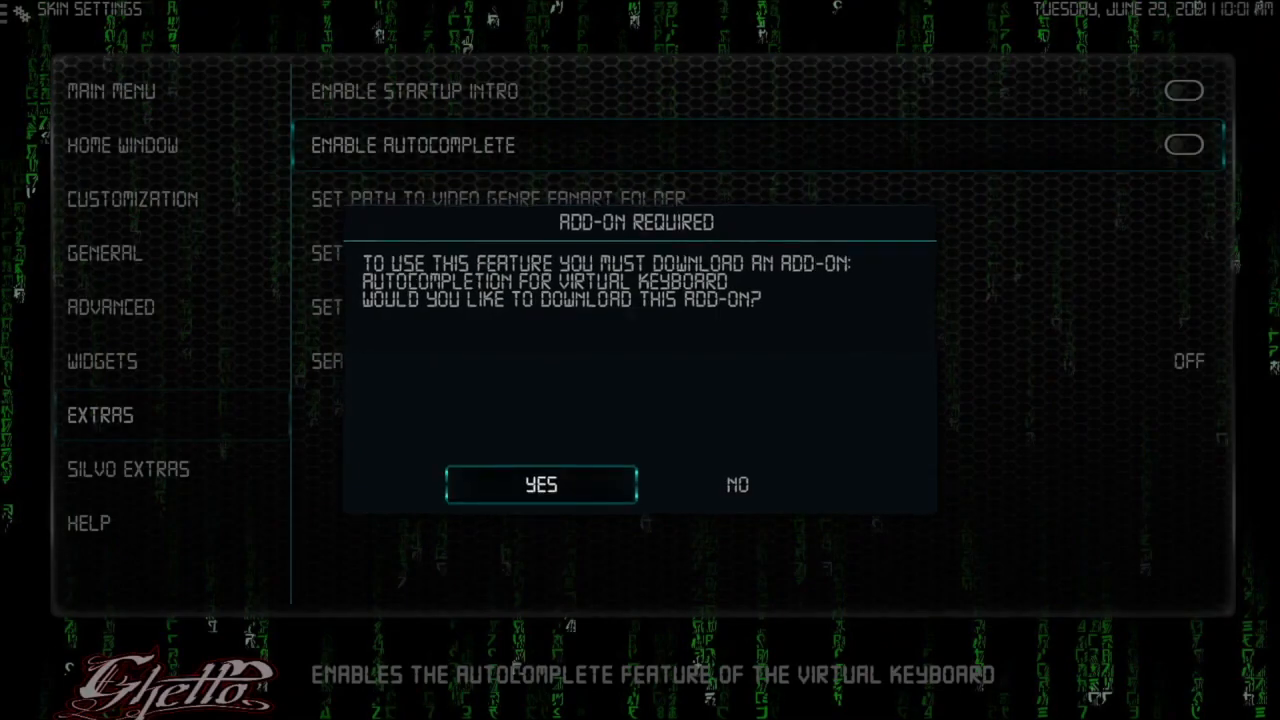
pyautogui.click(540, 484)
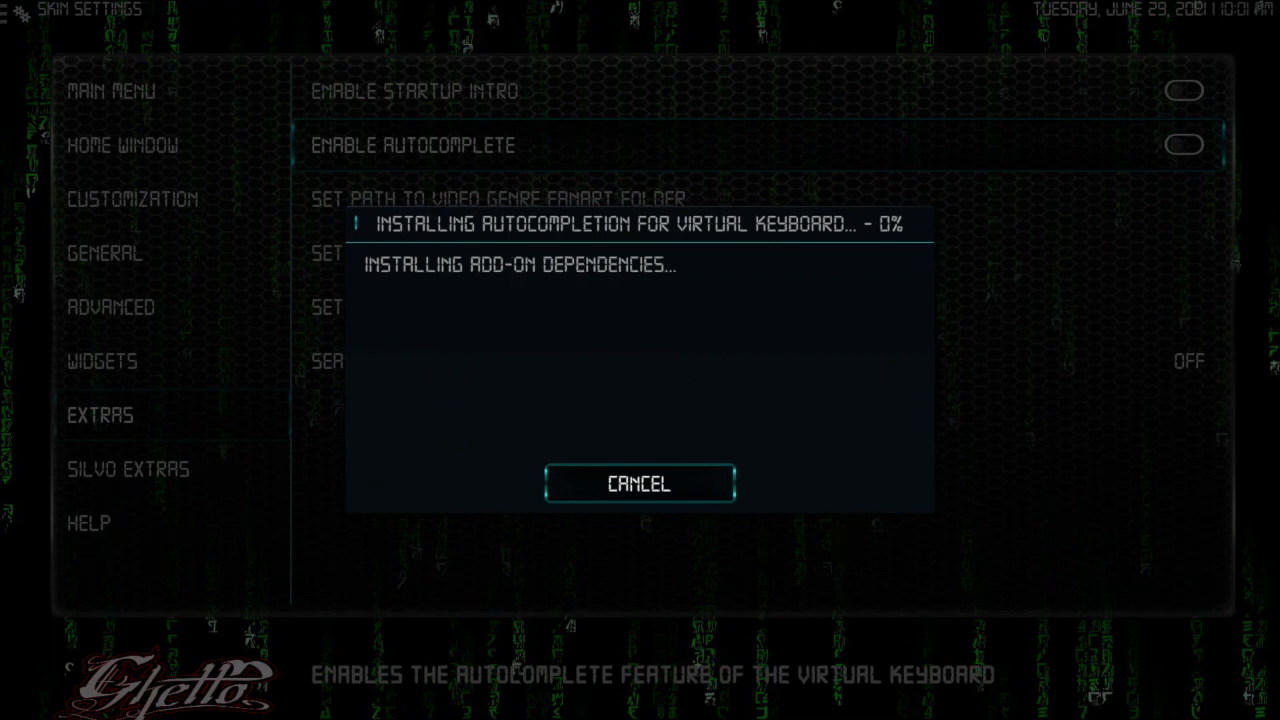
pyautogui.click(638, 482)
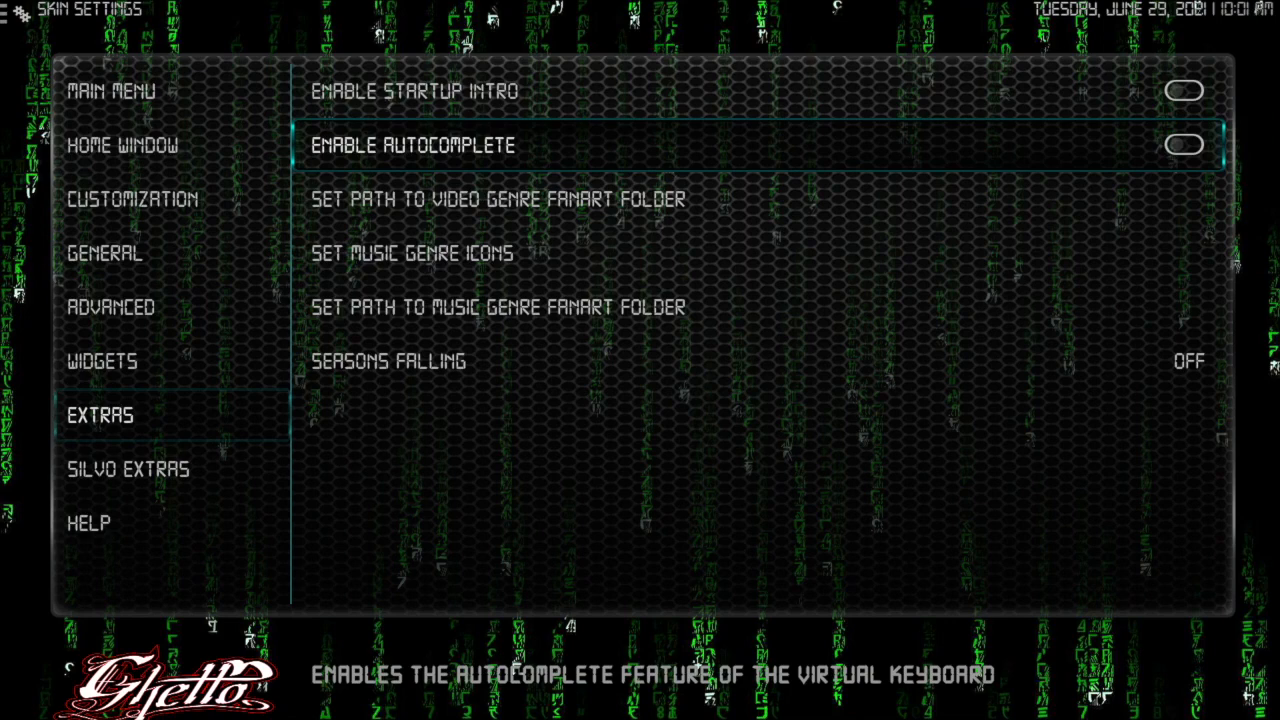
# Leave Skin Settings and land on the Favs menu of the home screen.
pyautogui.click(1184, 144)
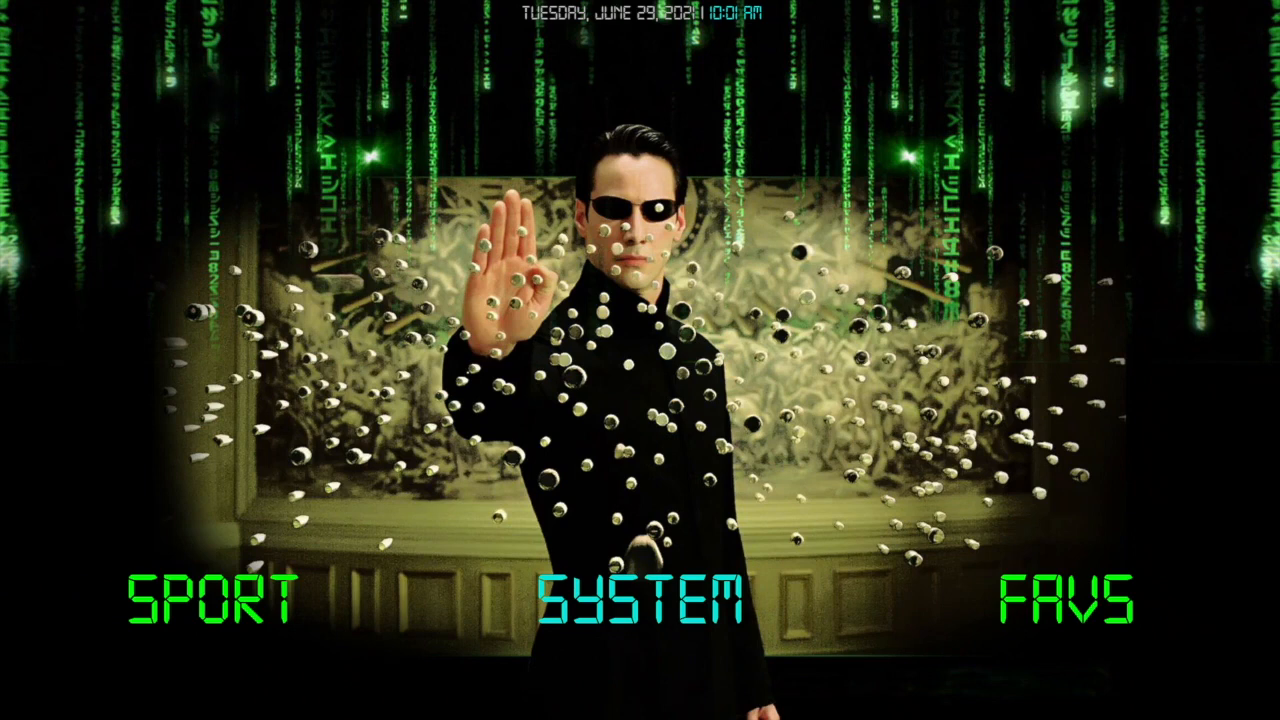
pyautogui.click(640, 600)
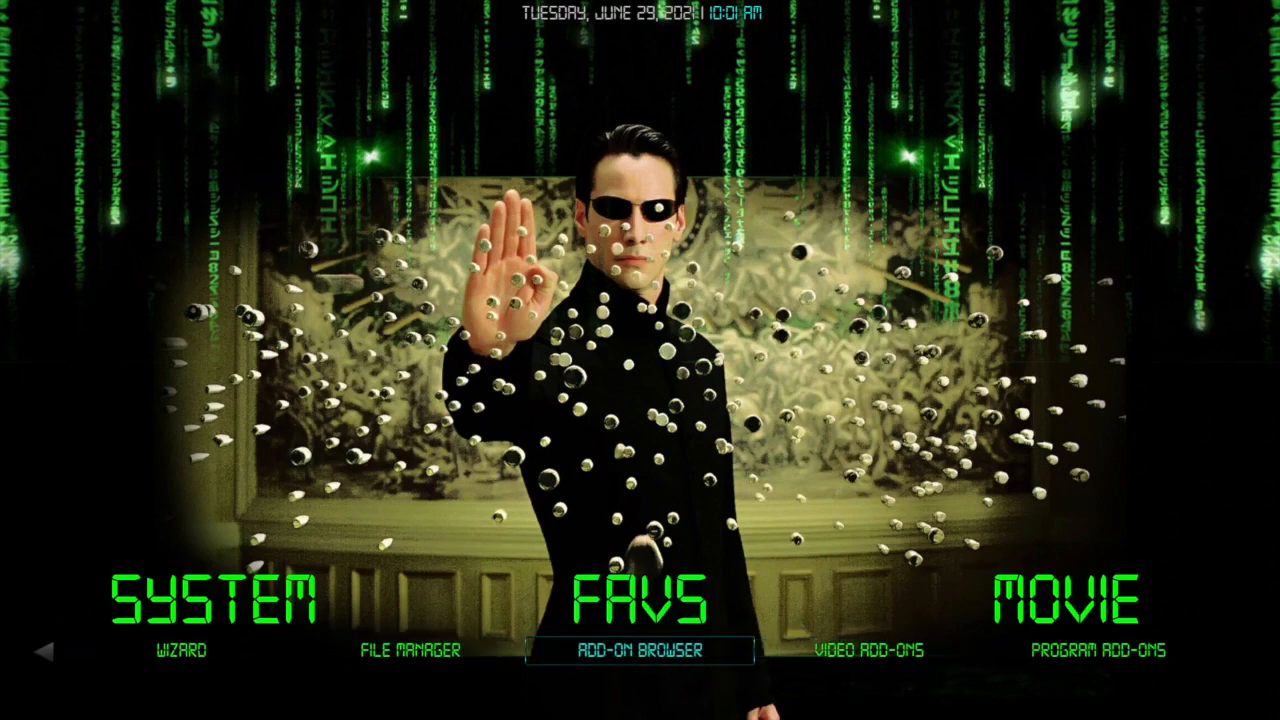
# Launch the Add-on Browser from the Favs shortcuts.
pyautogui.click(640, 650)
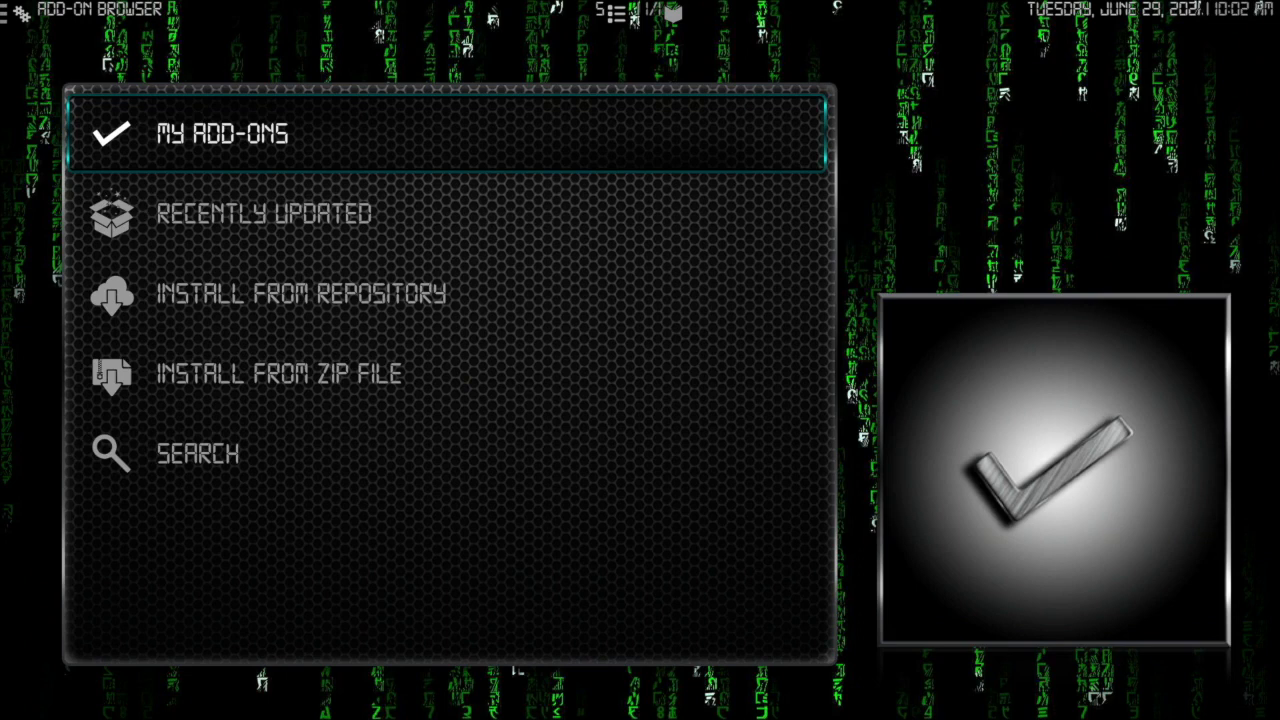
# In My Add-ons, show the VideoPlayer InputStream add-ons and highlight InputStream Adaptive.
pyautogui.click(222, 132)
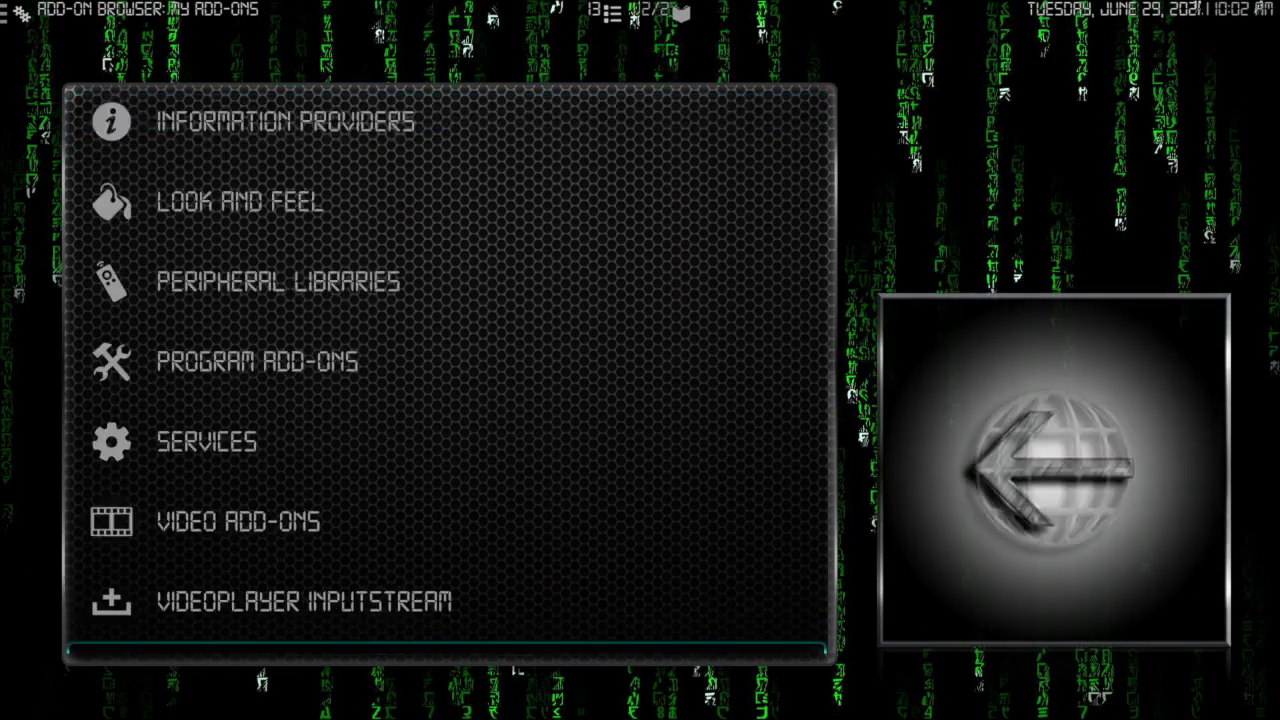
pyautogui.scroll(-3)
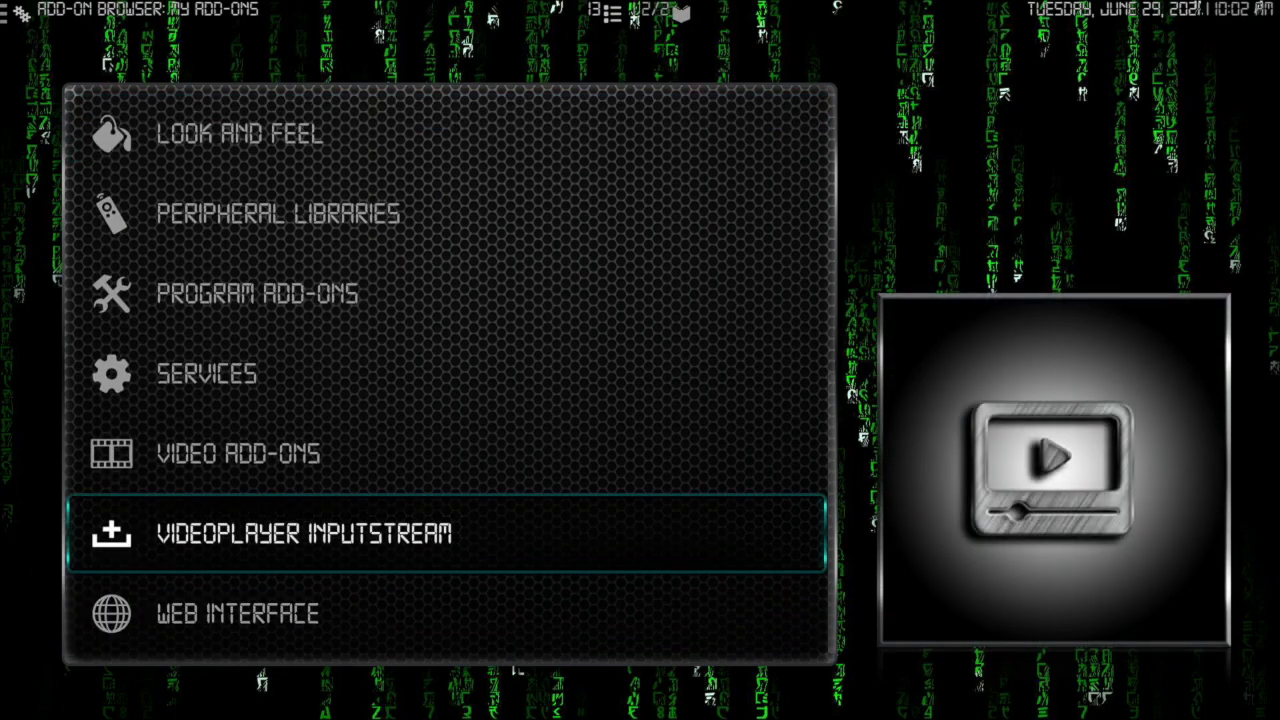
pyautogui.click(300, 532)
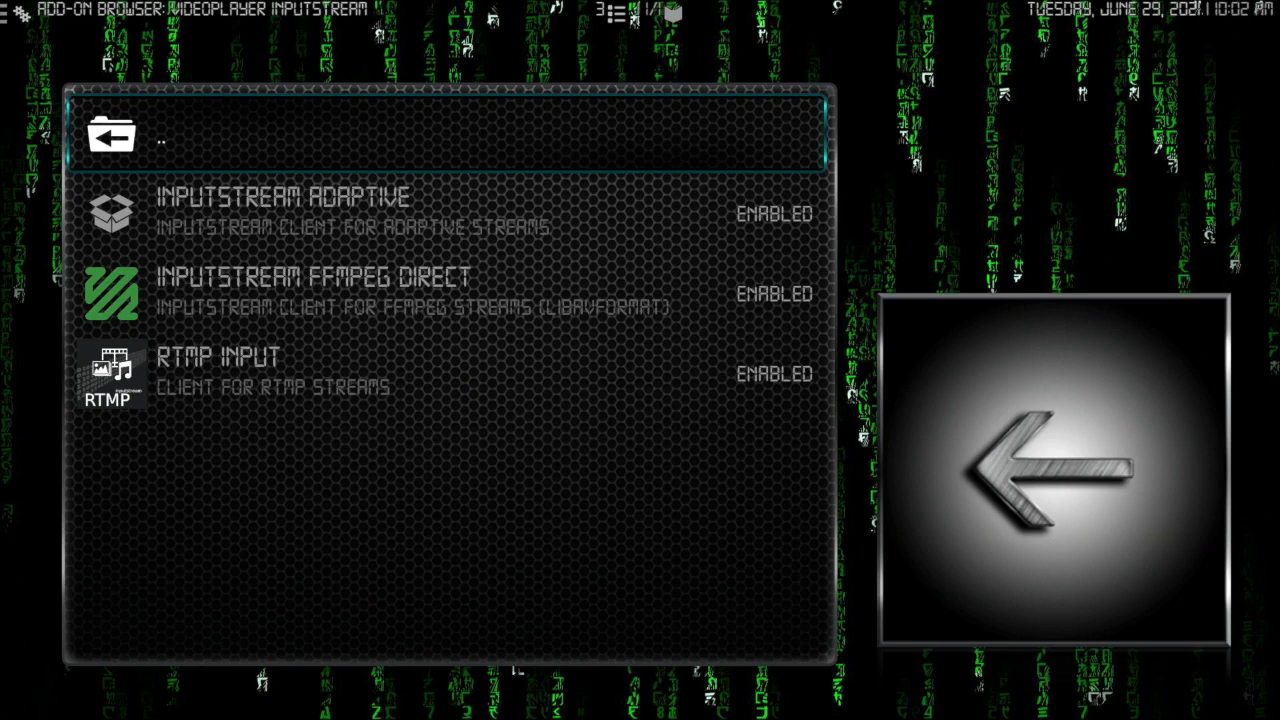
pyautogui.press('Down')
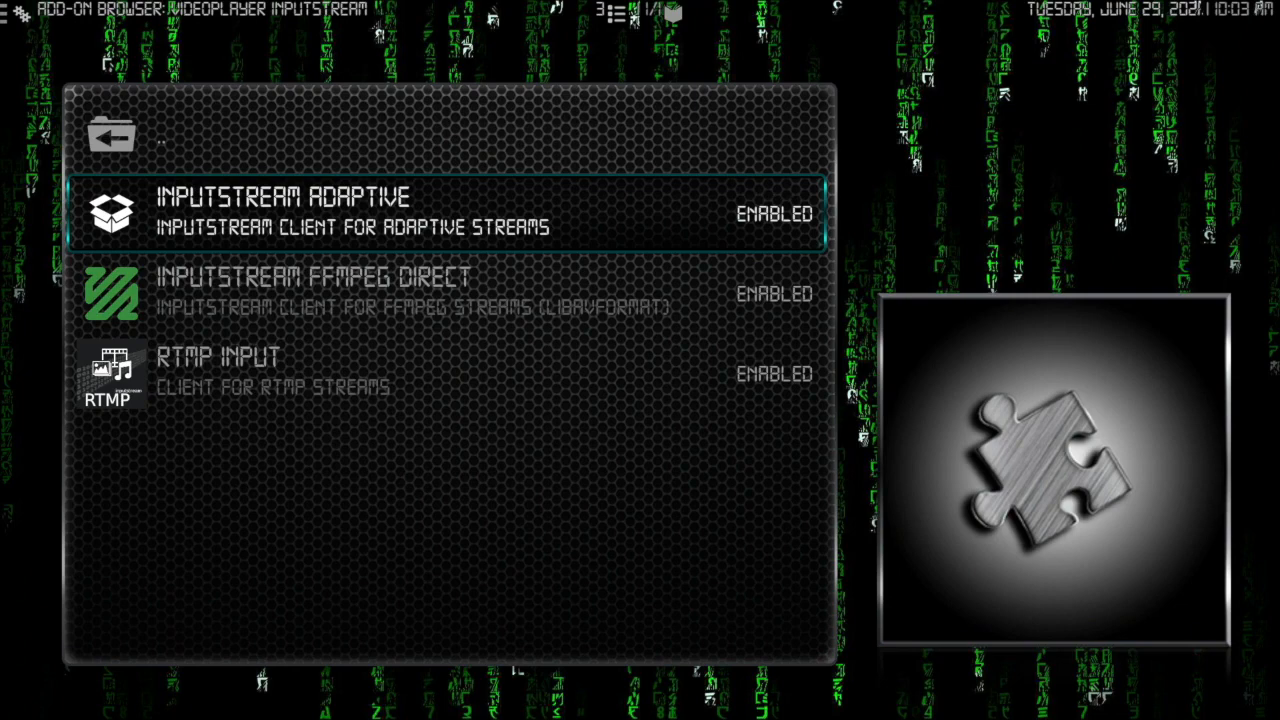
# Back at the Add-on Browser root, start Install from Repository.
pyautogui.click(110, 136)
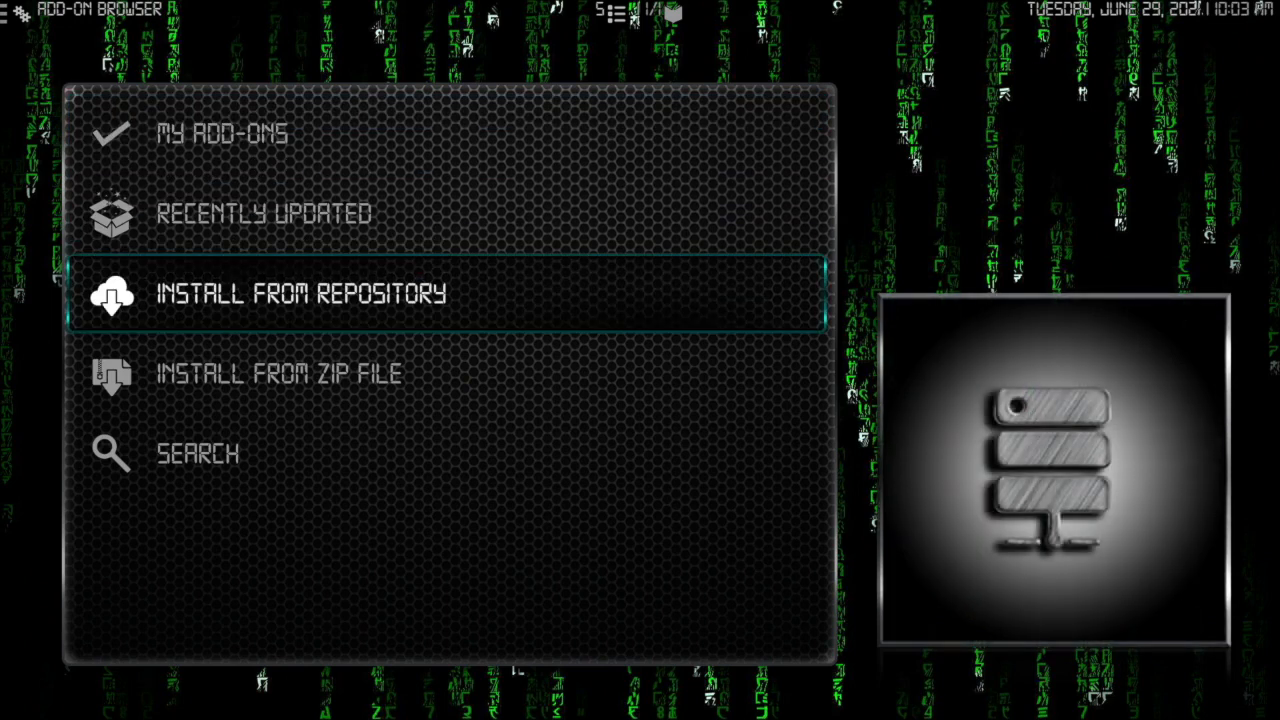
pyautogui.click(300, 292)
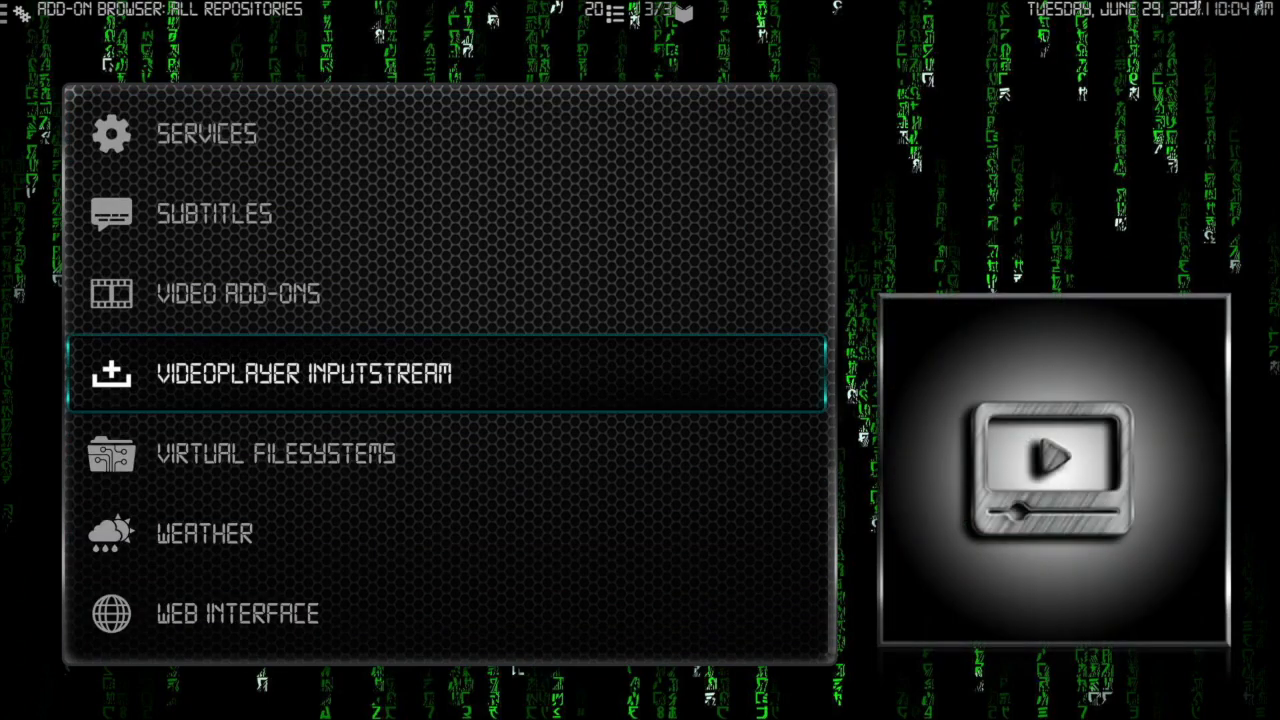
# View the repository's VideoPlayer InputStream category, then back out to the Settings screen.
pyautogui.click(304, 372)
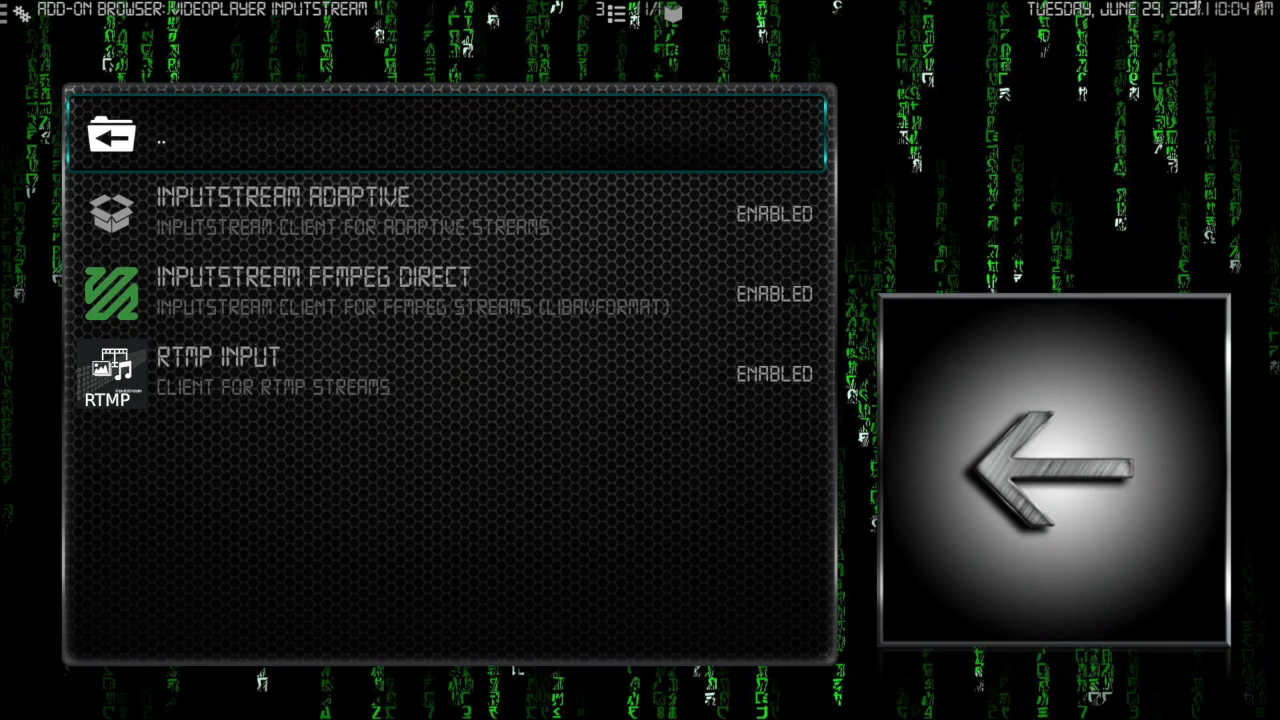
pyautogui.press('Down')
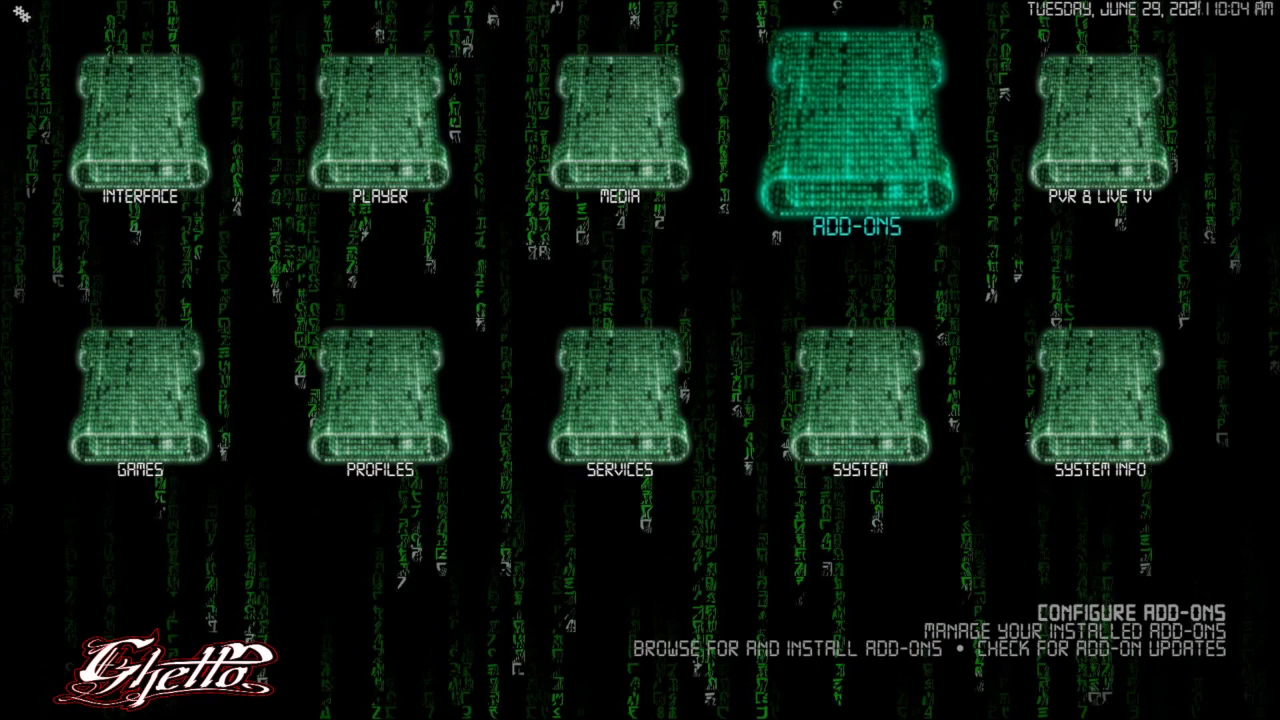
# In Player > Videos expert settings, confirm MediaCodec (Surface) hardware acceleration is on.
pyautogui.click(856, 120)
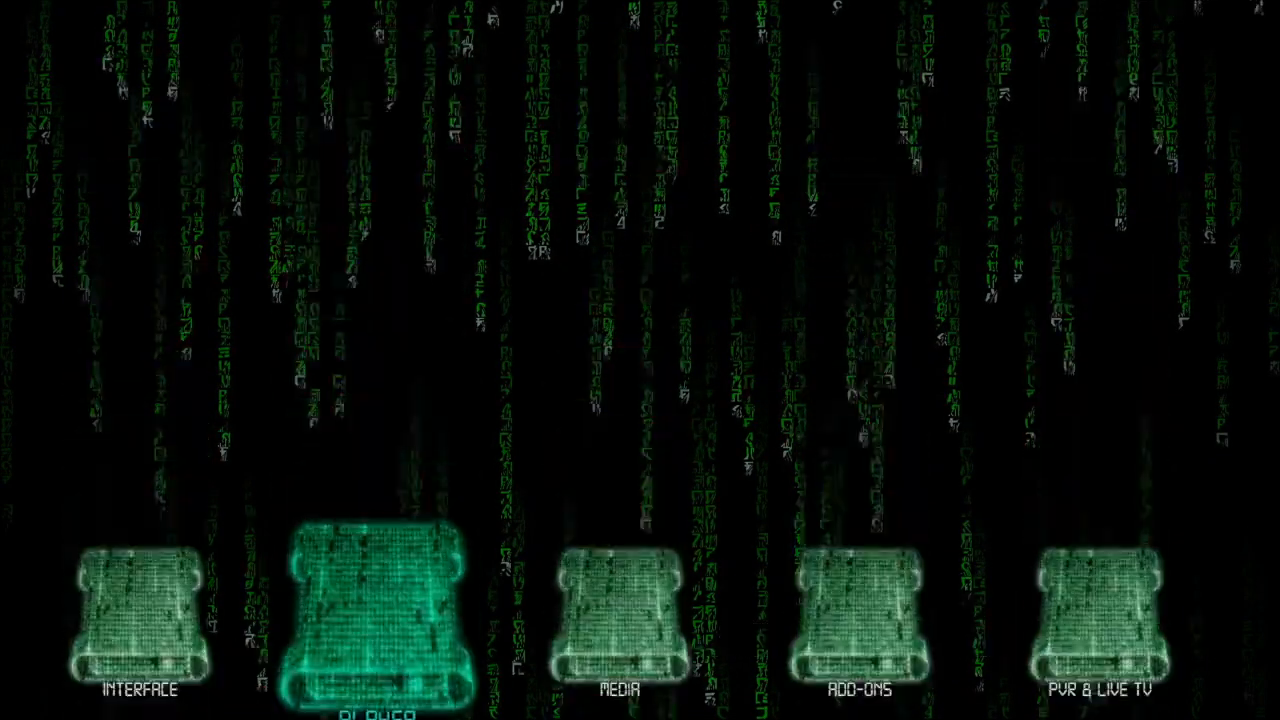
pyautogui.click(370, 610)
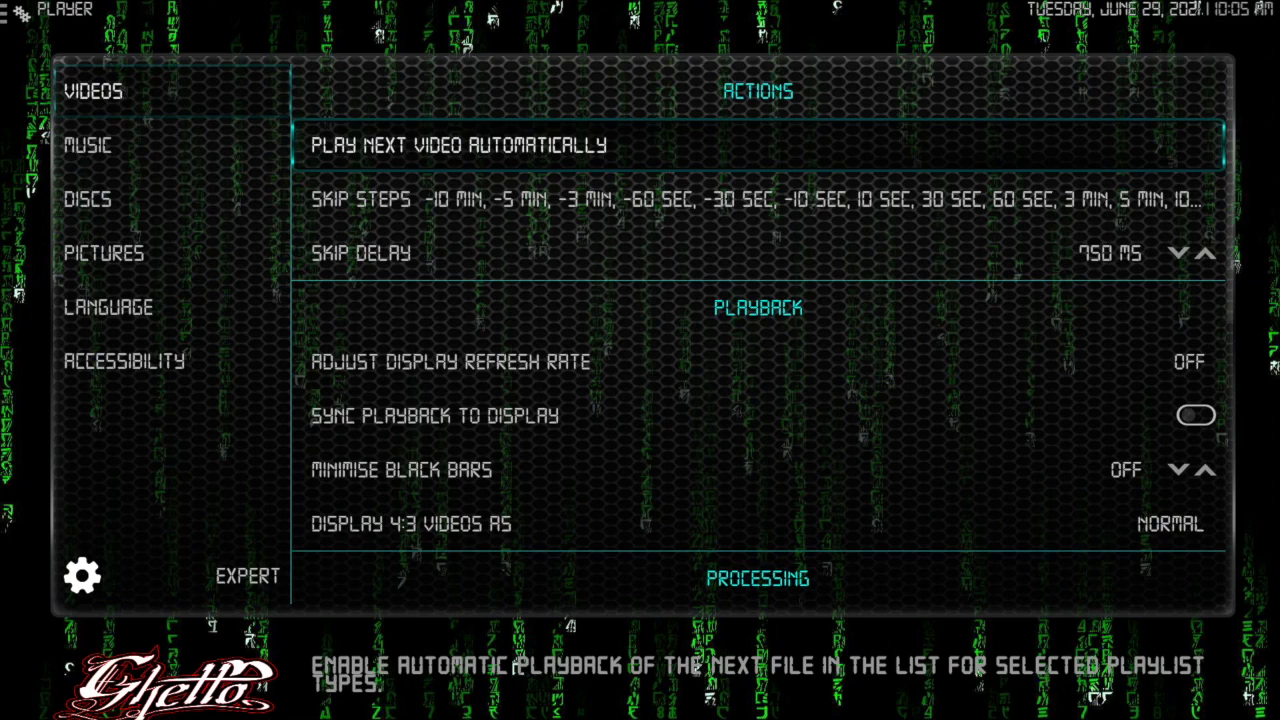
pyautogui.press('down')
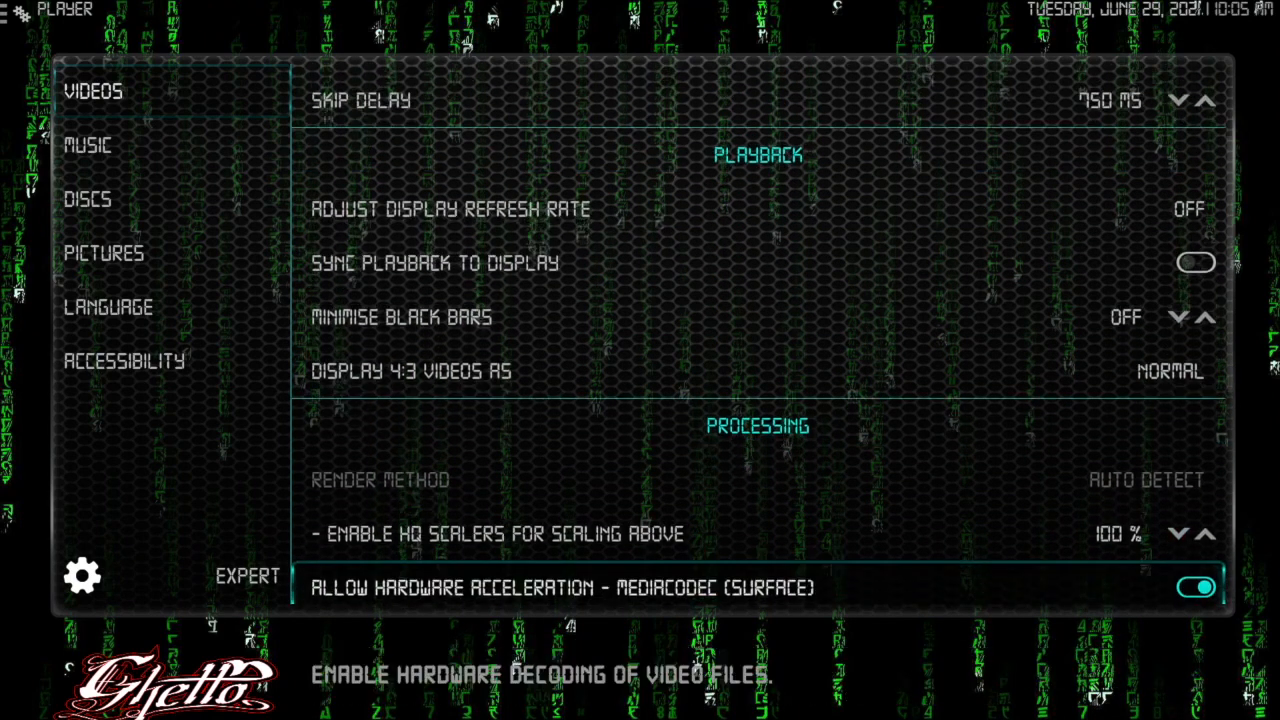
pyautogui.scroll(-3)
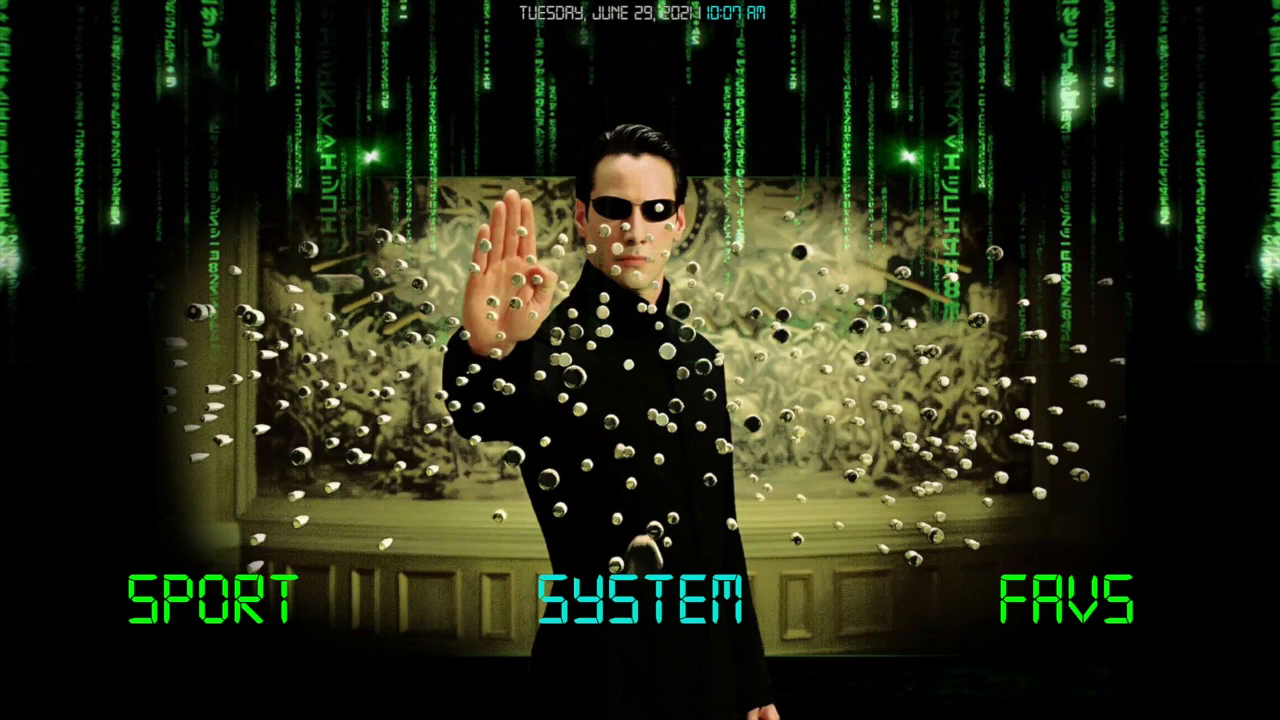
# Launch the Ghetto Astronaut Wizard and enter its Maintenance menu.
pyautogui.click(636, 600)
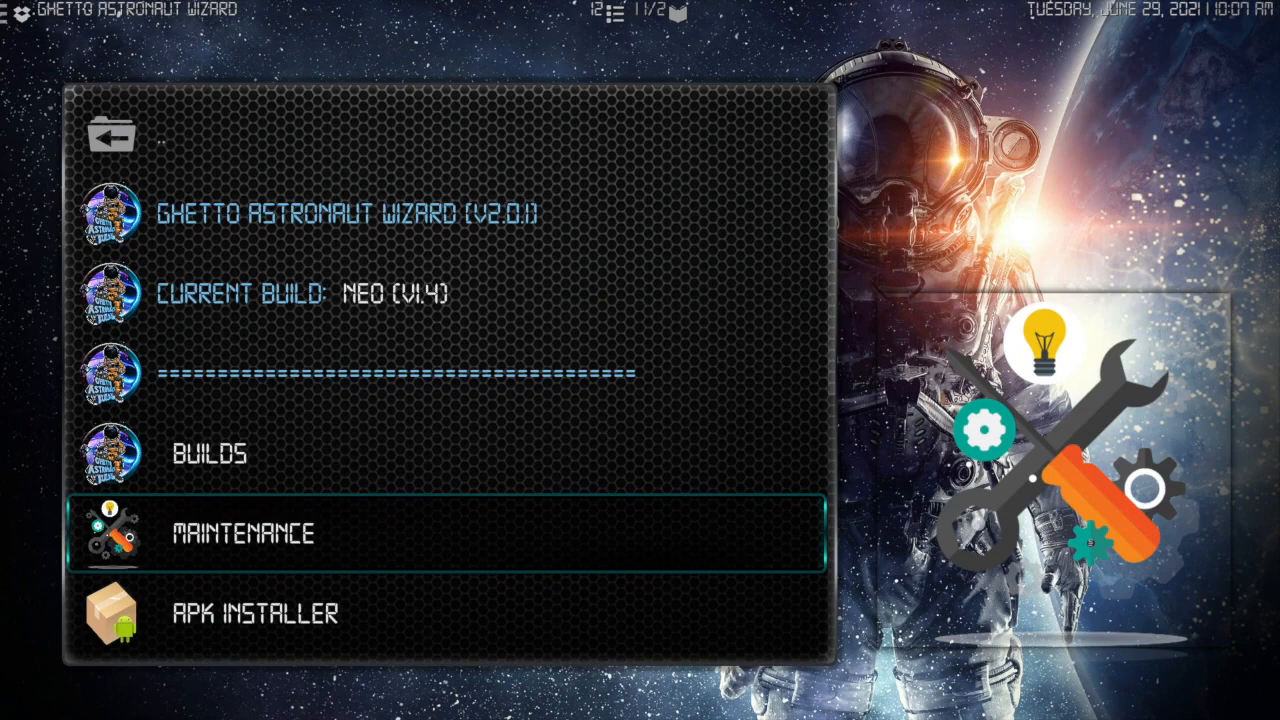
pyautogui.click(240, 532)
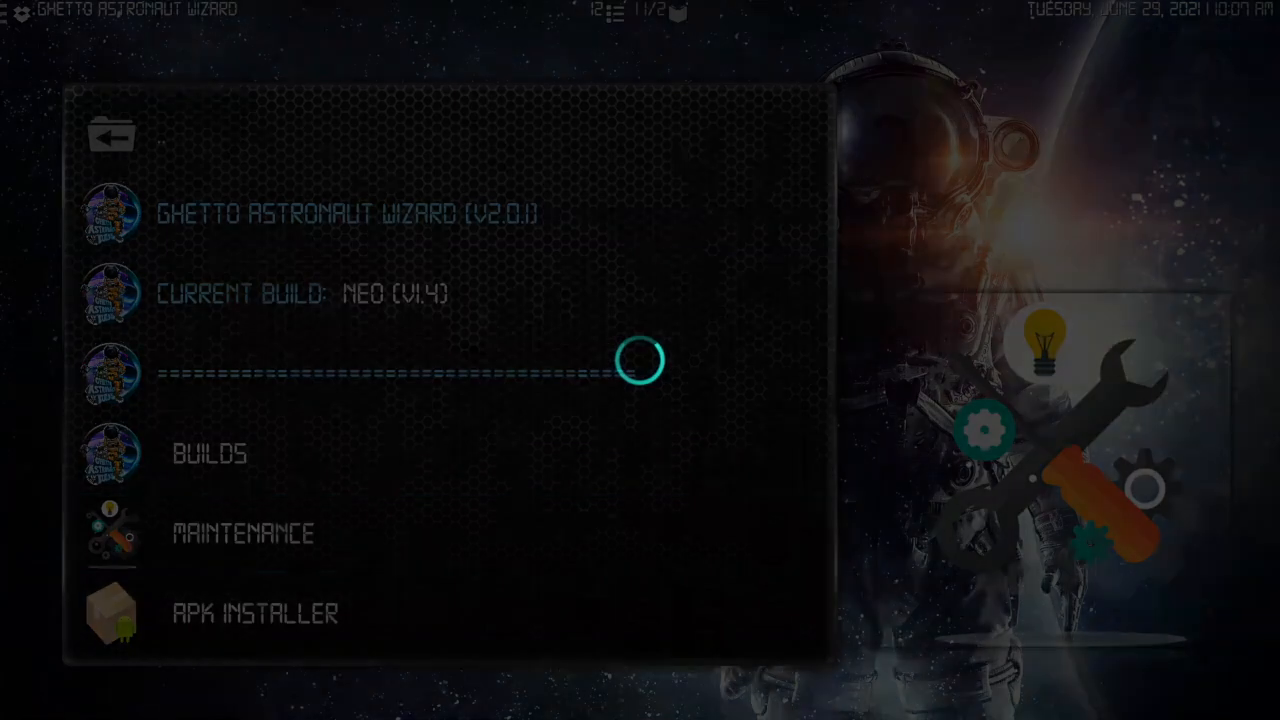
pyautogui.click(240, 532)
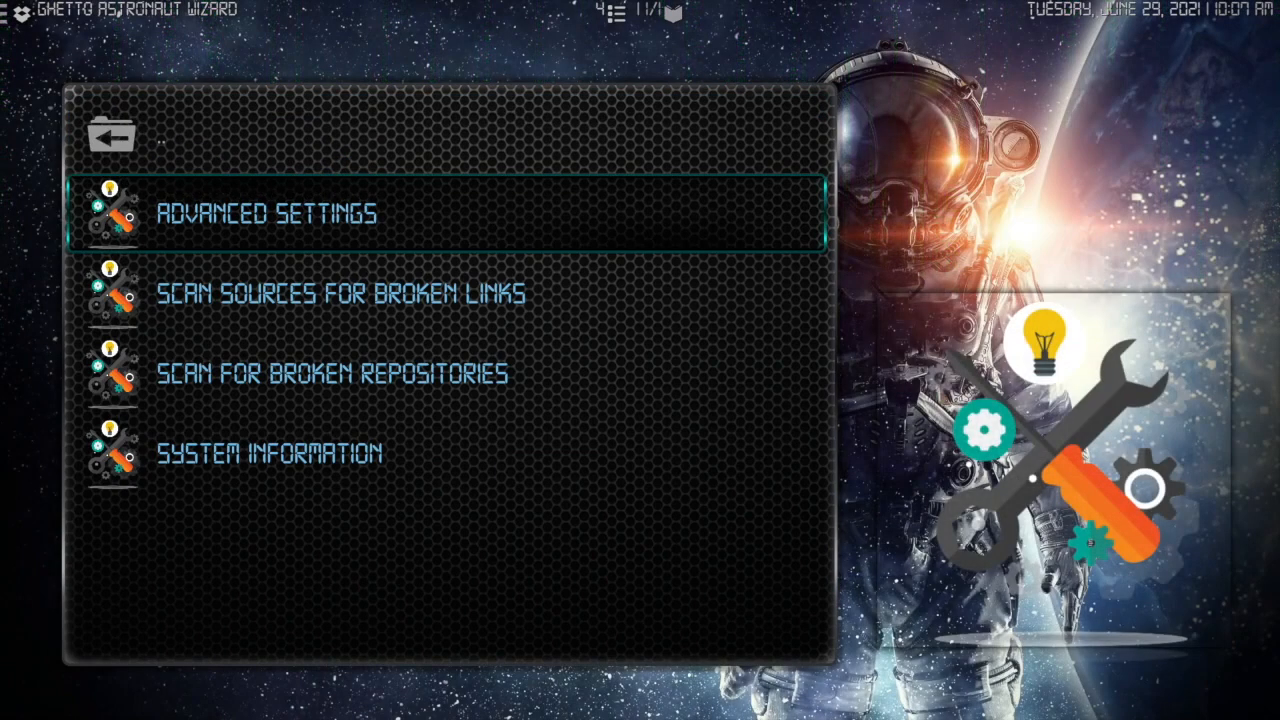
# Through Advanced Settings, show the Cache & Network Presets list.
pyautogui.click(266, 212)
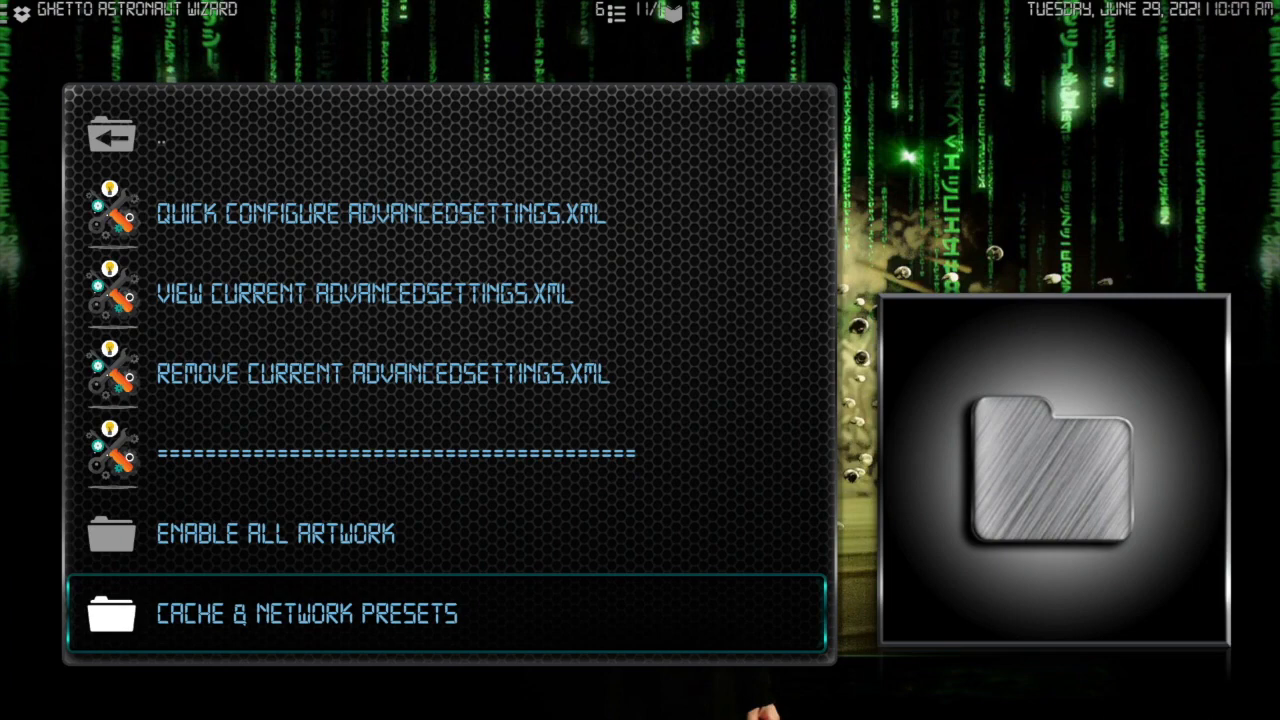
pyautogui.click(308, 612)
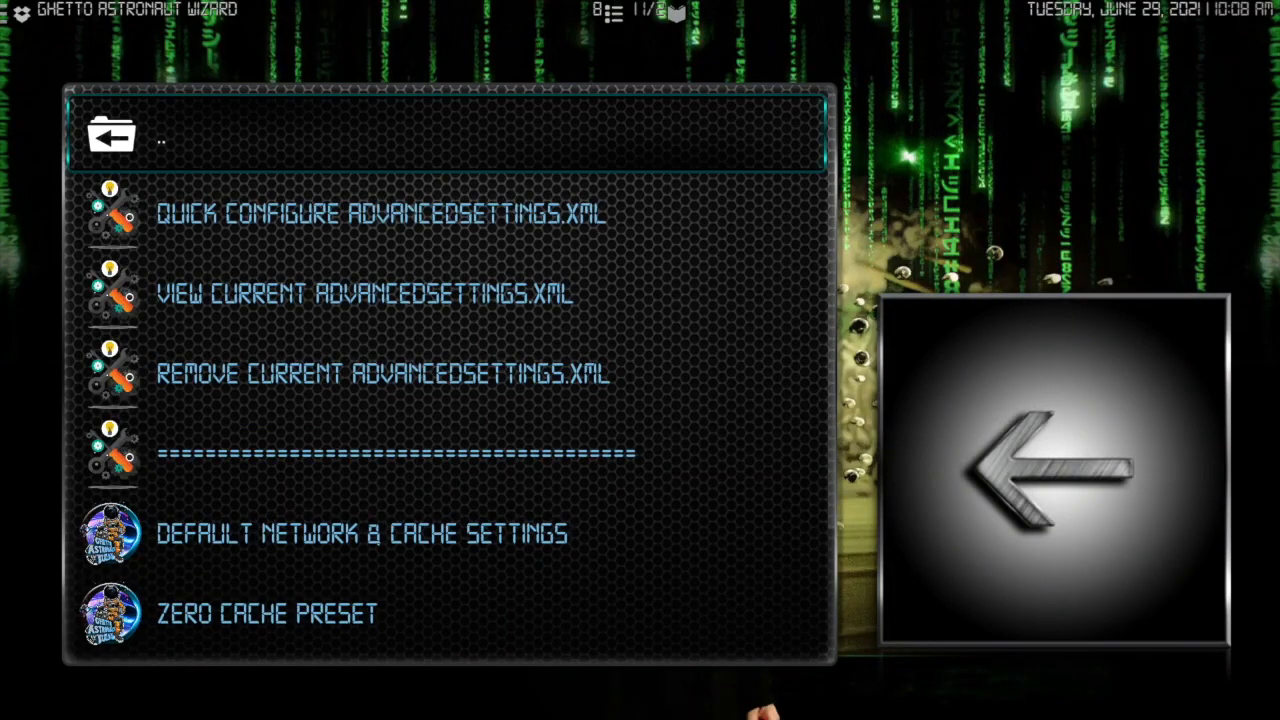
pyautogui.scroll(-3)
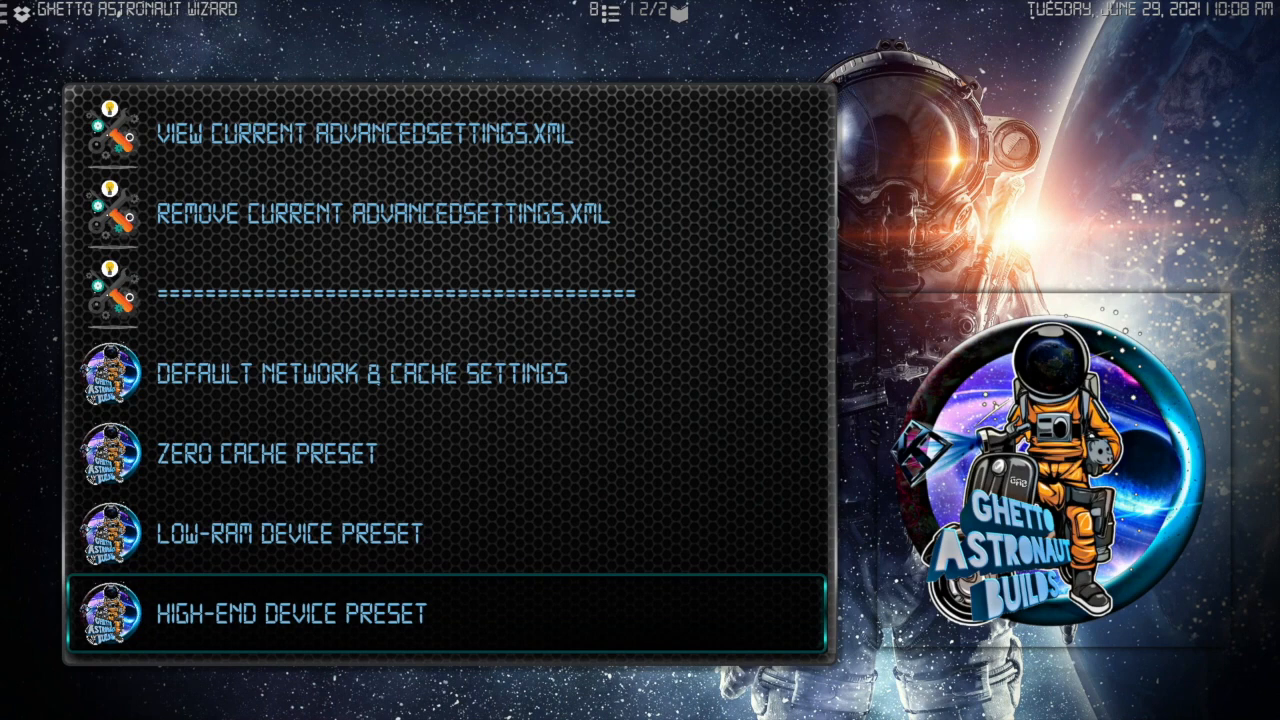
# Apply the Low-RAM Device preset, then reveal the System options on the home screen.
pyautogui.press('up')
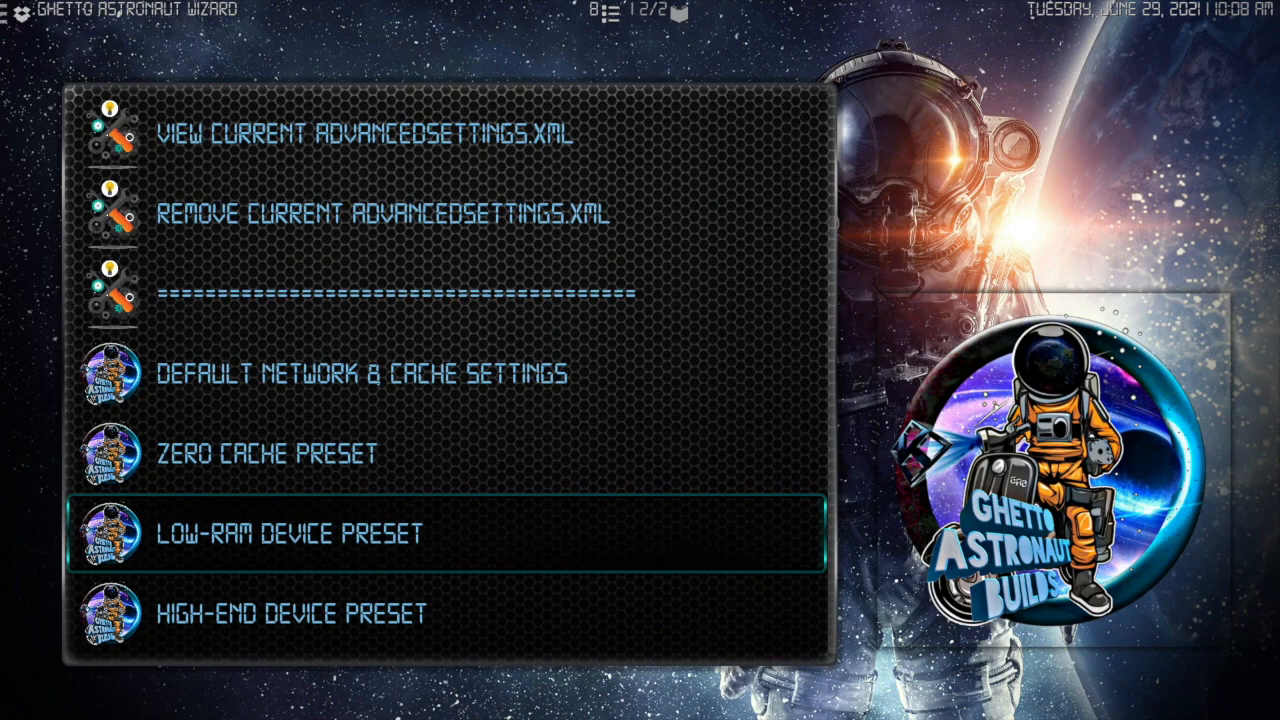
pyautogui.press('down')
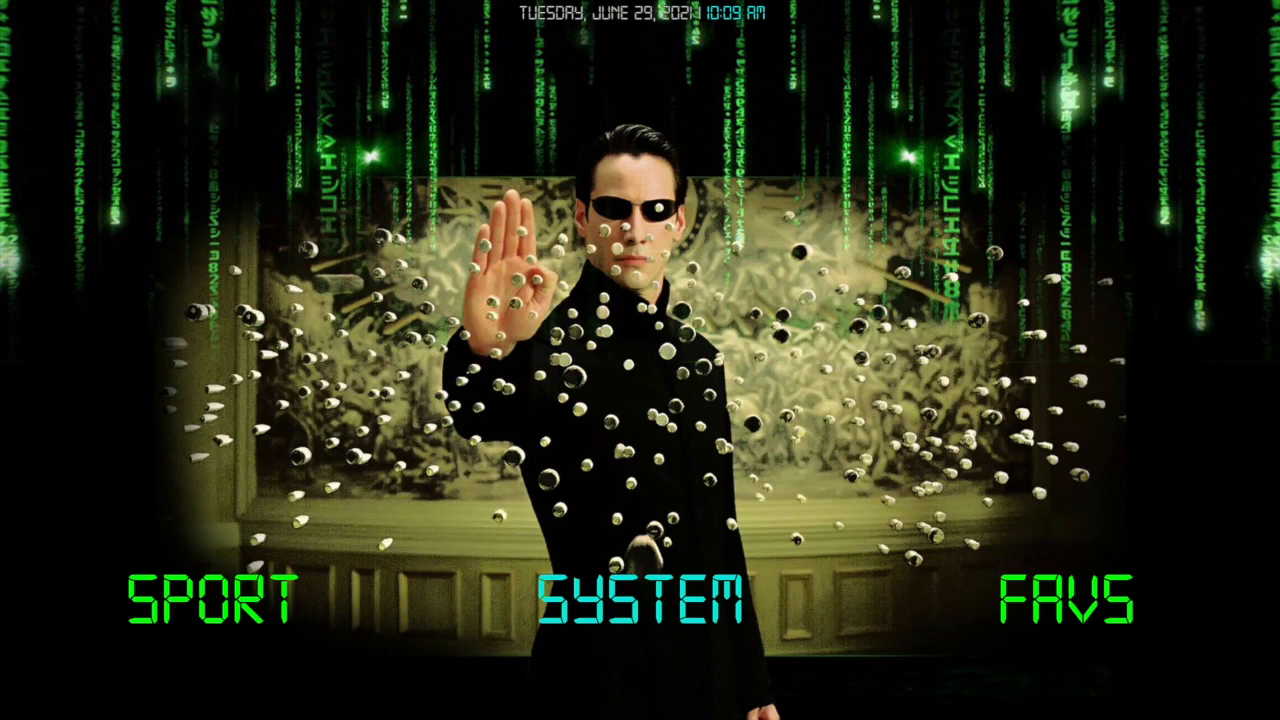
pyautogui.click(636, 600)
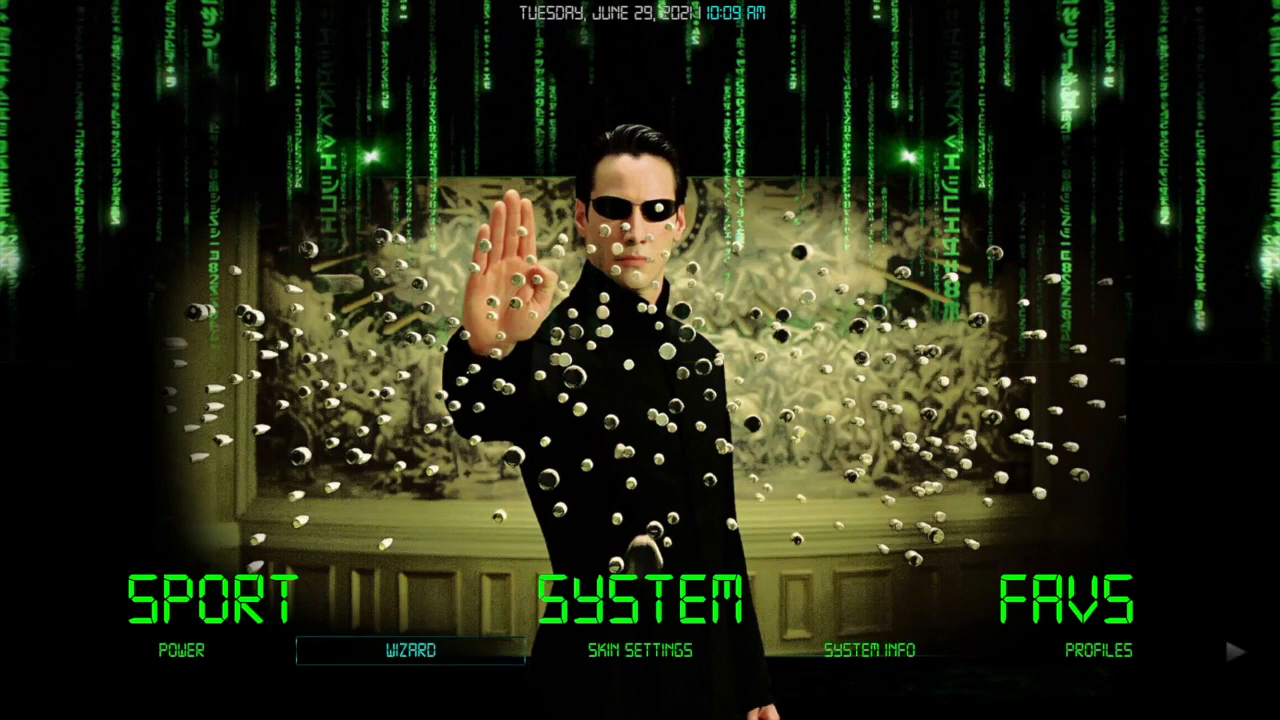